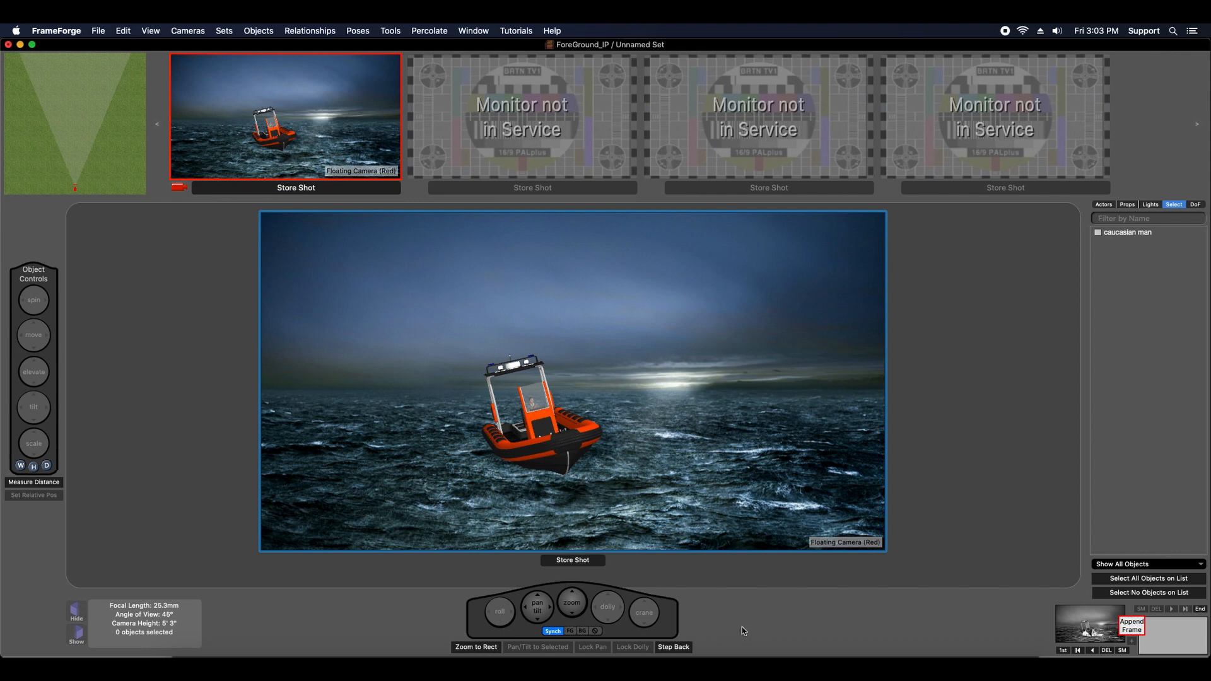
pyautogui.moveTo(575, 437)
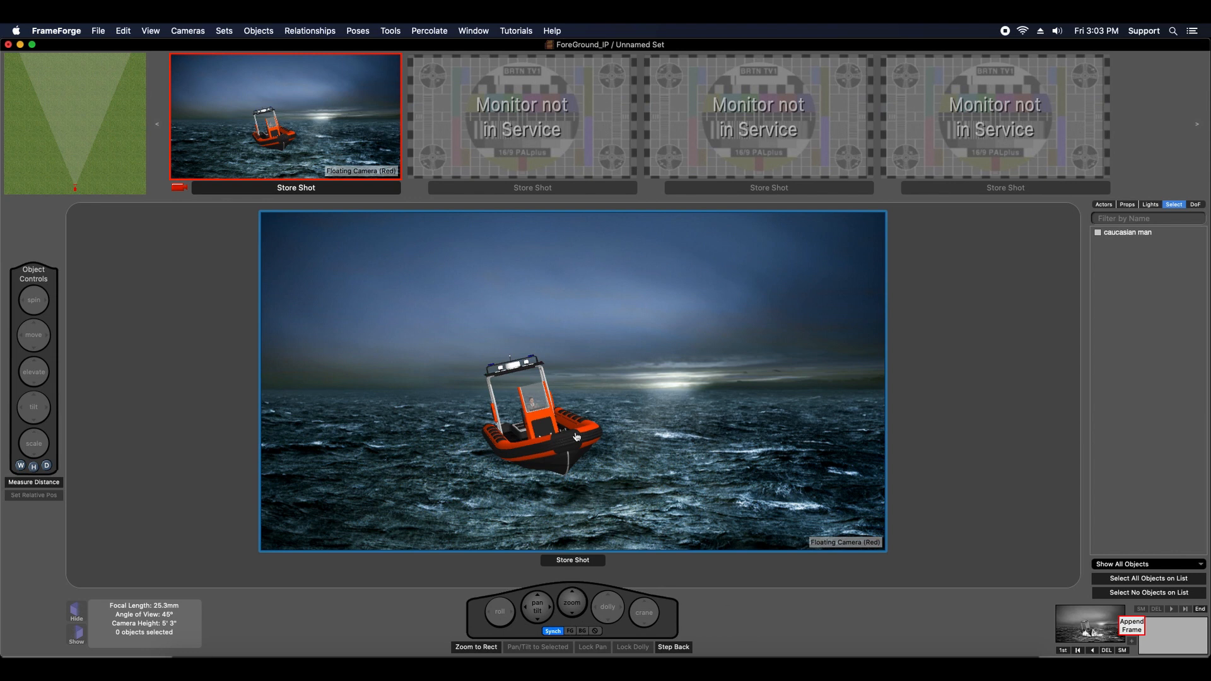
# Step: Select the orange boat in the camera view to show its object handles
pyautogui.click(541, 432)
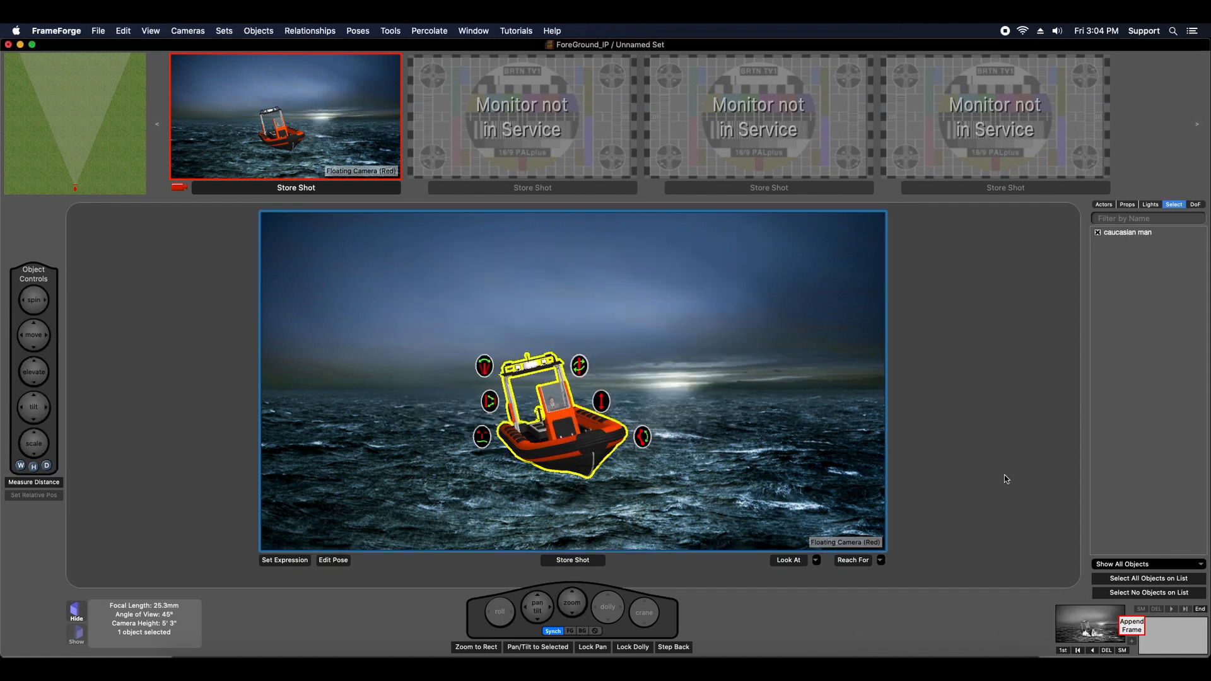
# Step: Show the Props library to add a Foreground Image Plate to the set
pyautogui.click(1126, 204)
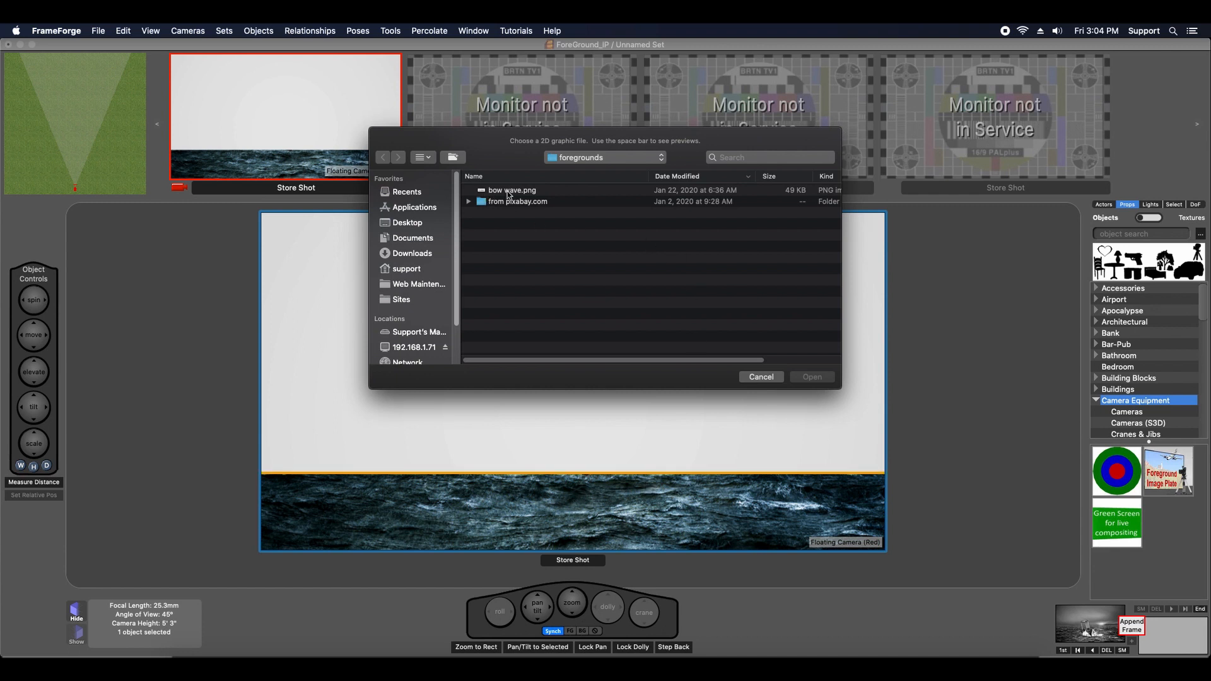
# Step: Load bow wave.png onto the plate and permanently dismiss the special-object notice
pyautogui.doubleClick(511, 191)
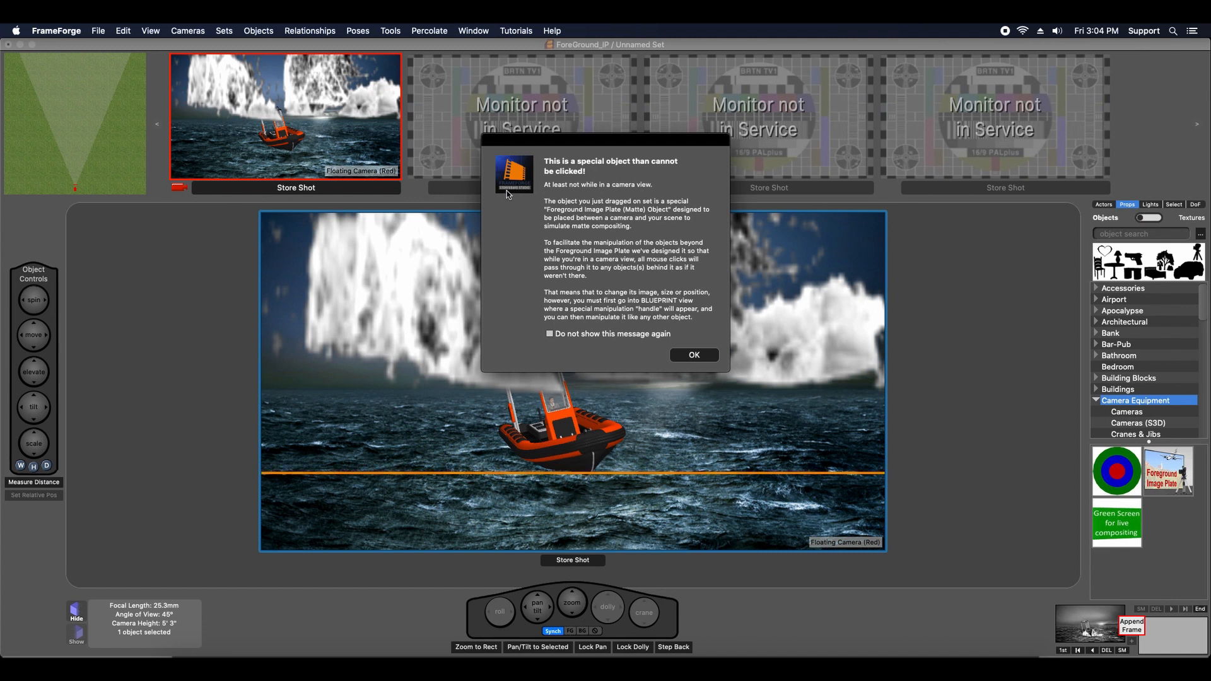
pyautogui.click(550, 333)
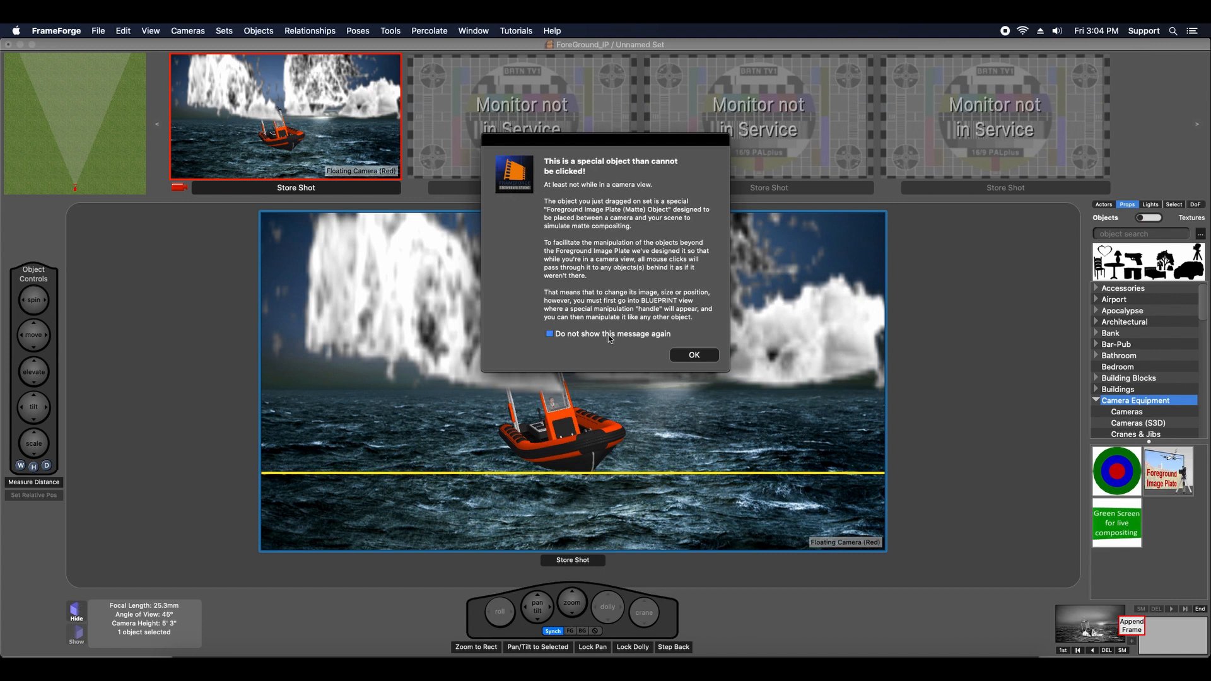
pyautogui.click(693, 355)
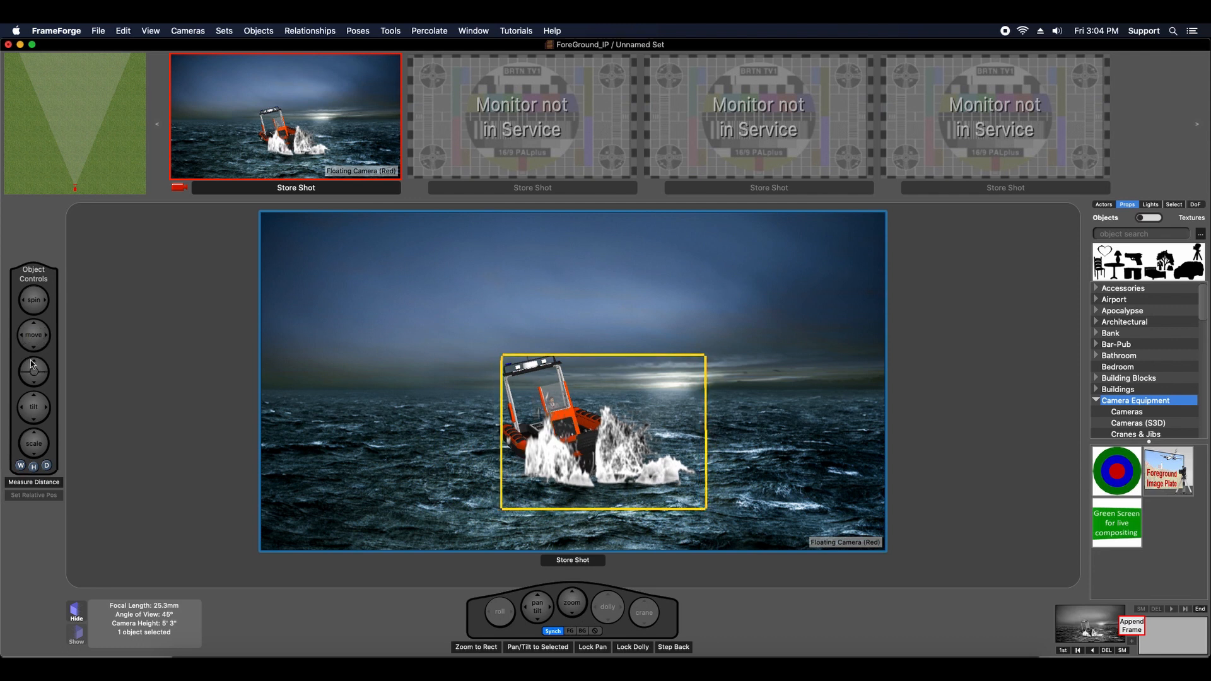
# Step: Bring up Numeric Object Sizing for the bow wave plate
pyautogui.click(33, 334)
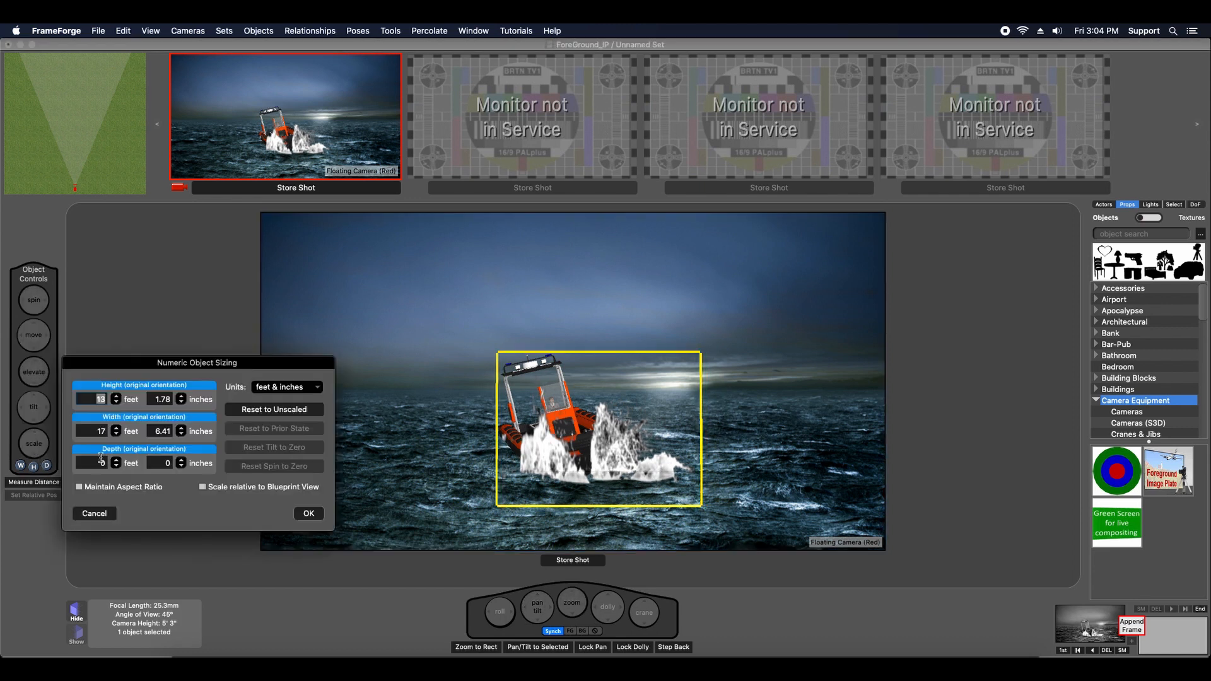
# Step: Set the plate to 19 ft wide and 11 ft tall and apply the new size
pyautogui.click(182, 429)
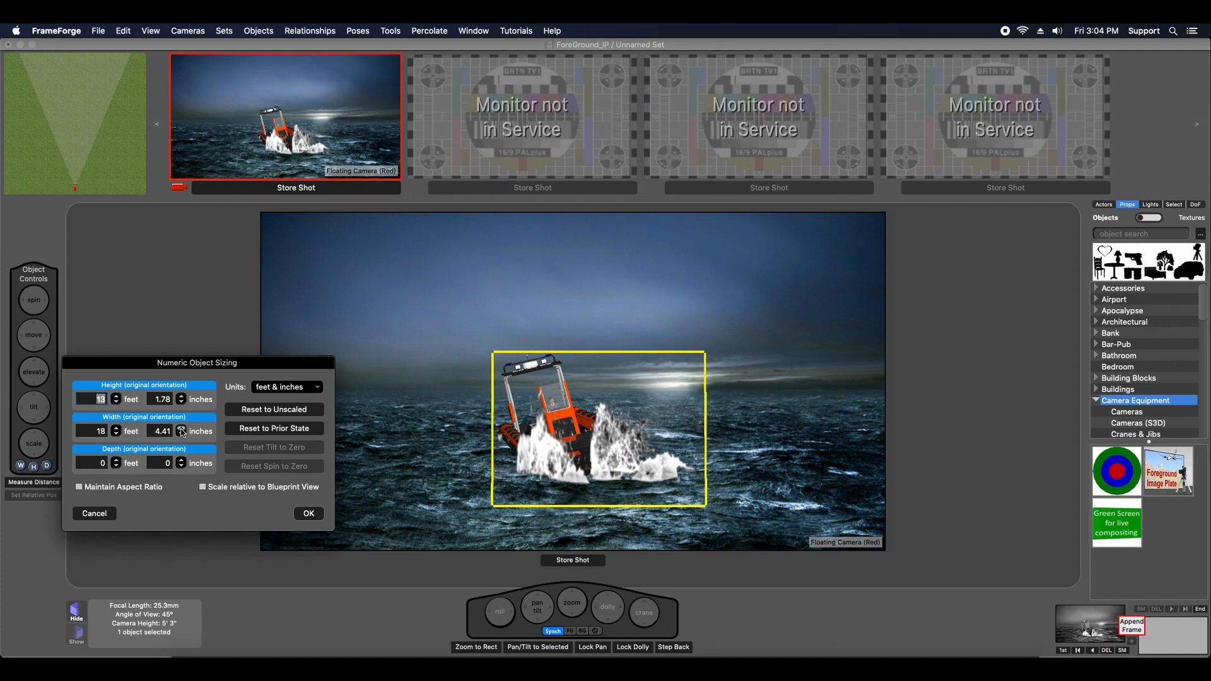
pyautogui.click(116, 427)
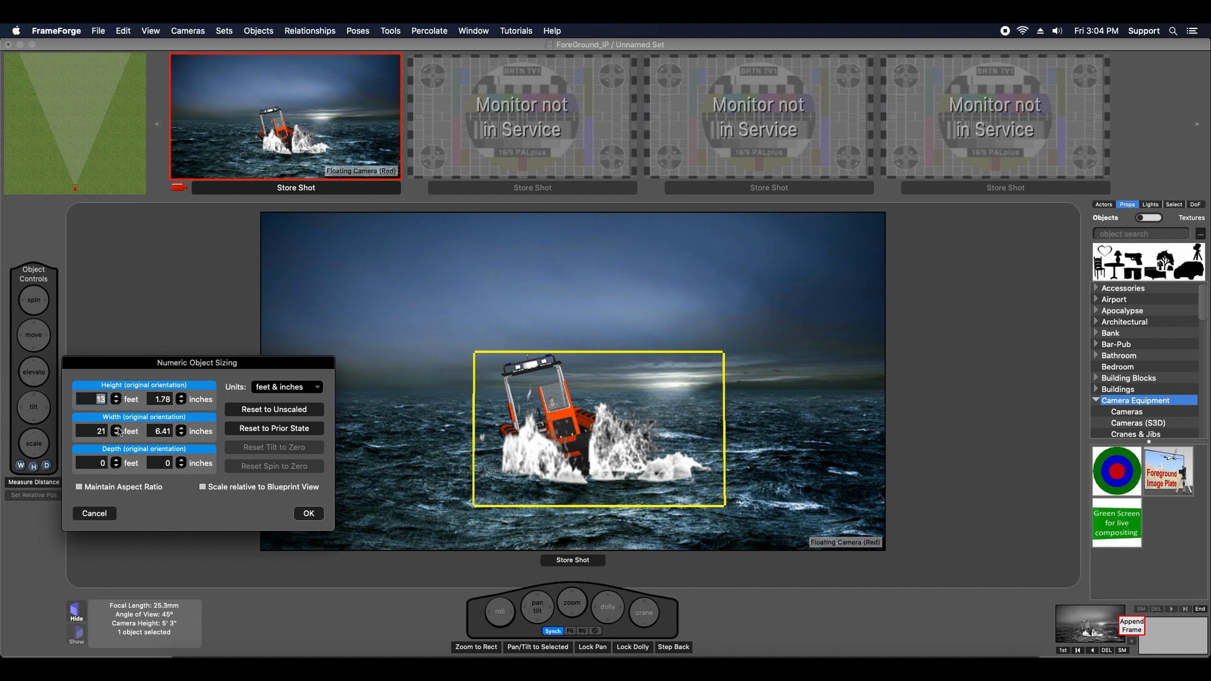
pyautogui.click(116, 428)
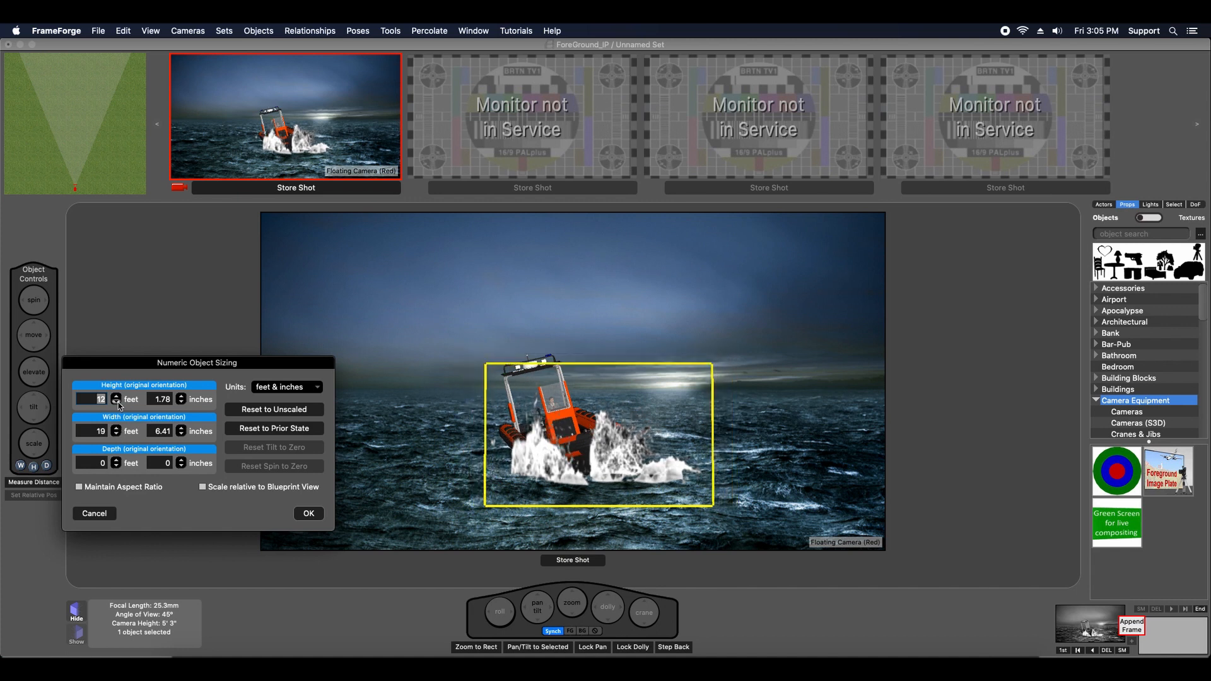
pyautogui.click(116, 402)
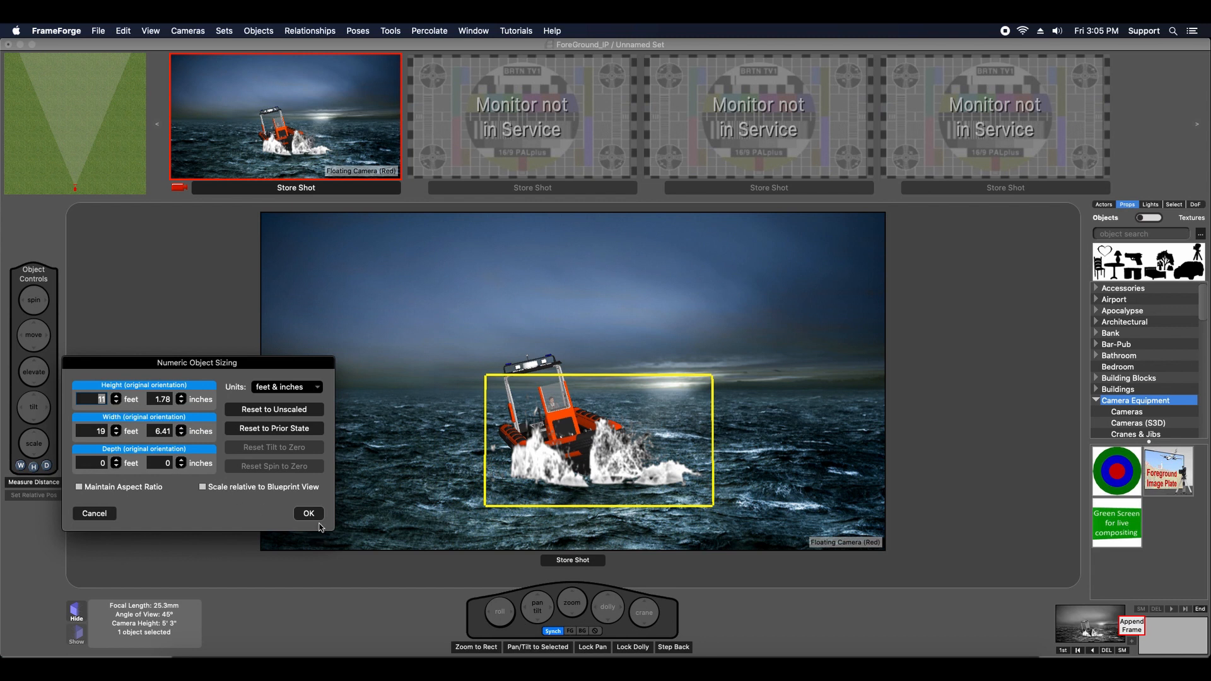
pyautogui.click(308, 513)
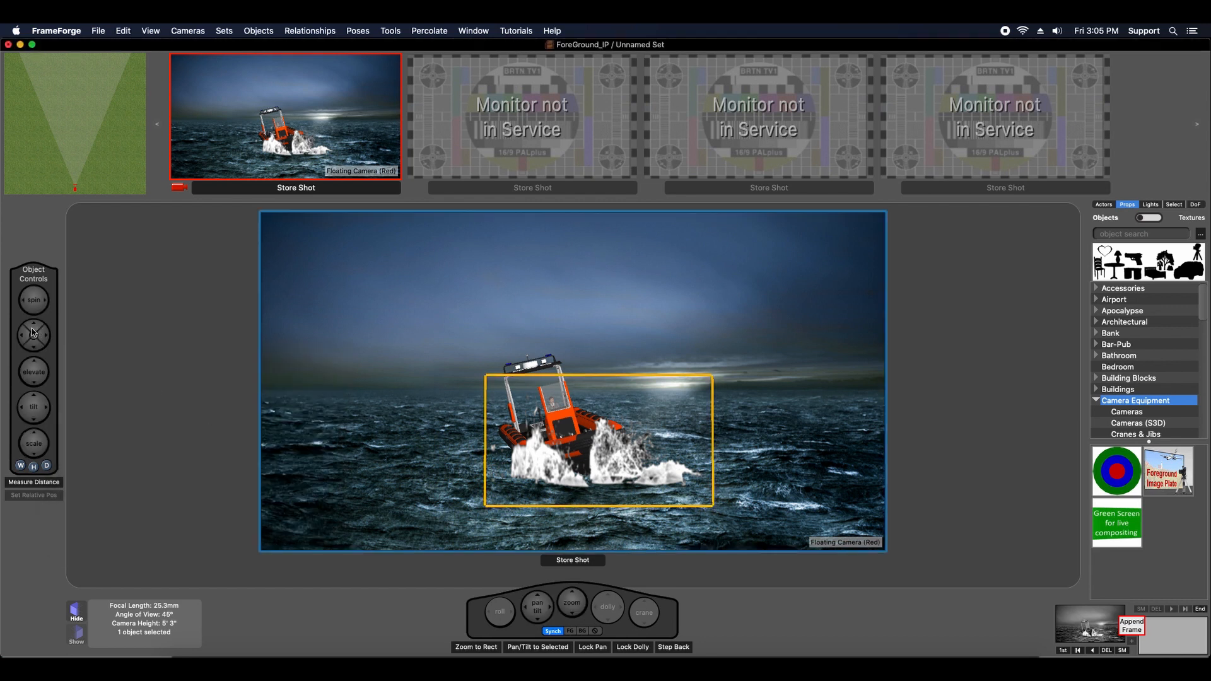